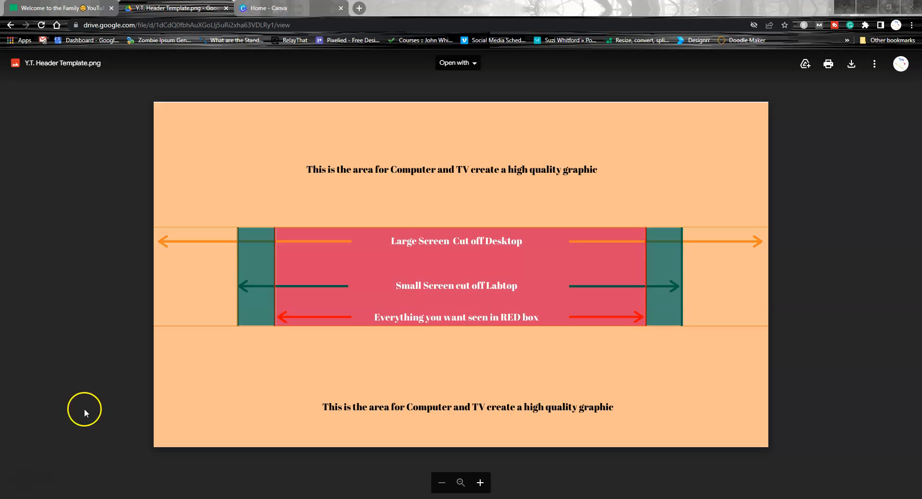
# - Switch from the Drive template preview to the Canva home page
pyautogui.click(271, 8)
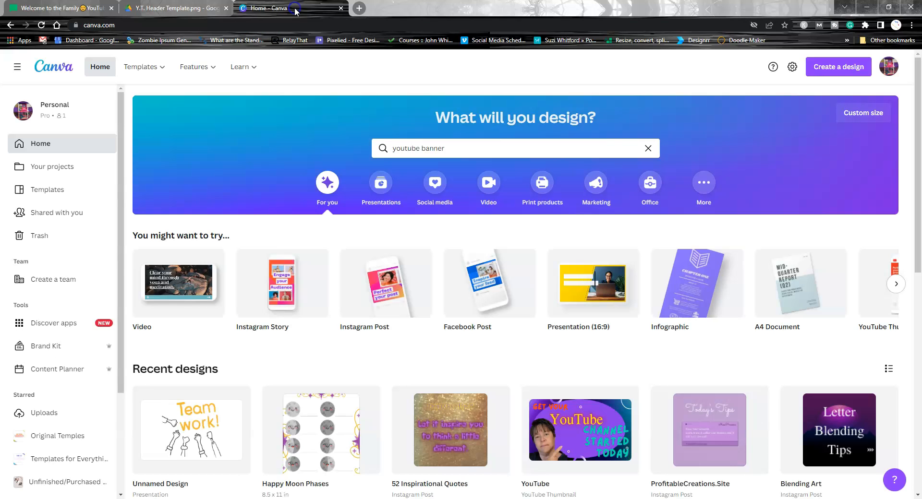
pyautogui.moveTo(285, 194)
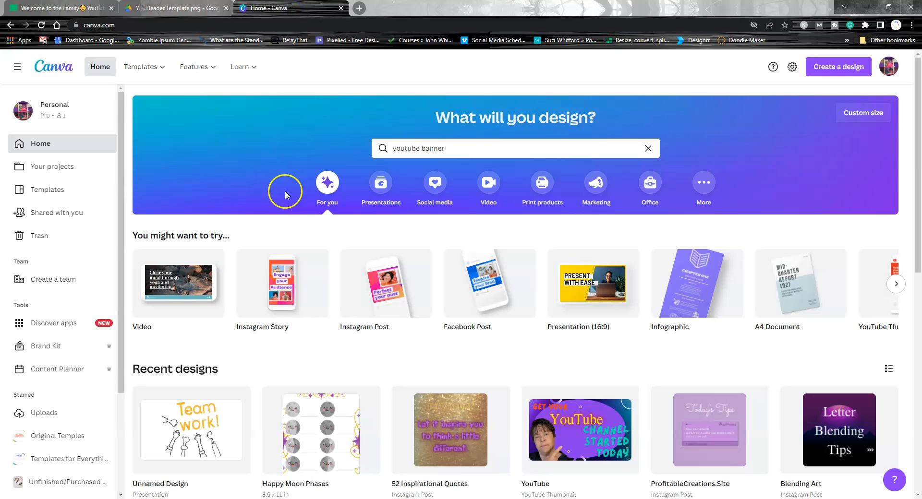
pyautogui.moveTo(467, 154)
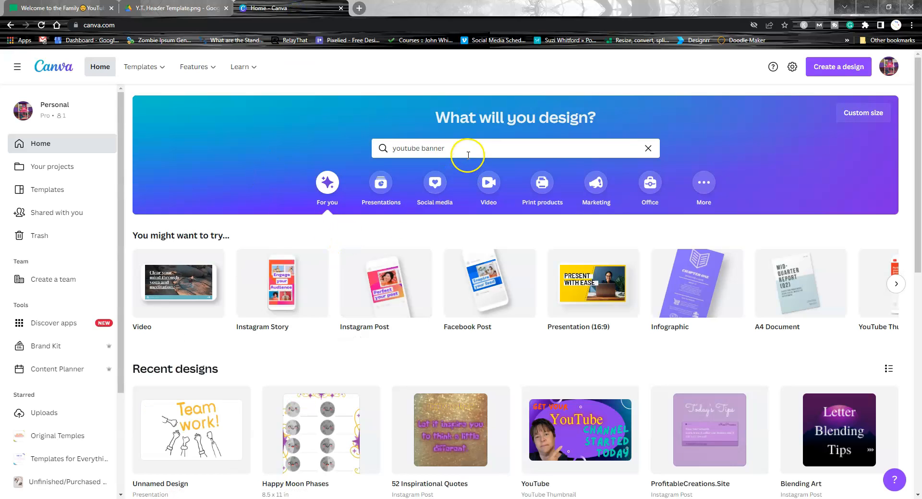
# - Create a blank YouTube Channel Art design at 2560 × 1440 px
pyautogui.click(468, 148)
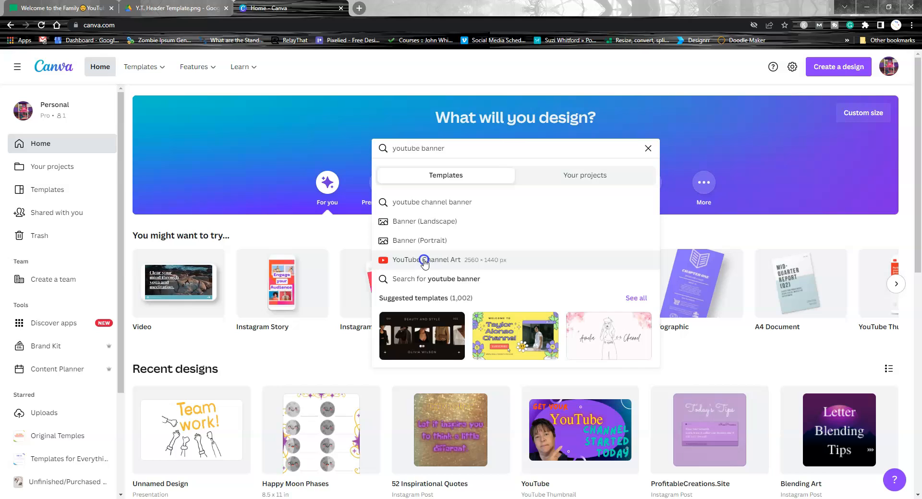
pyautogui.click(428, 261)
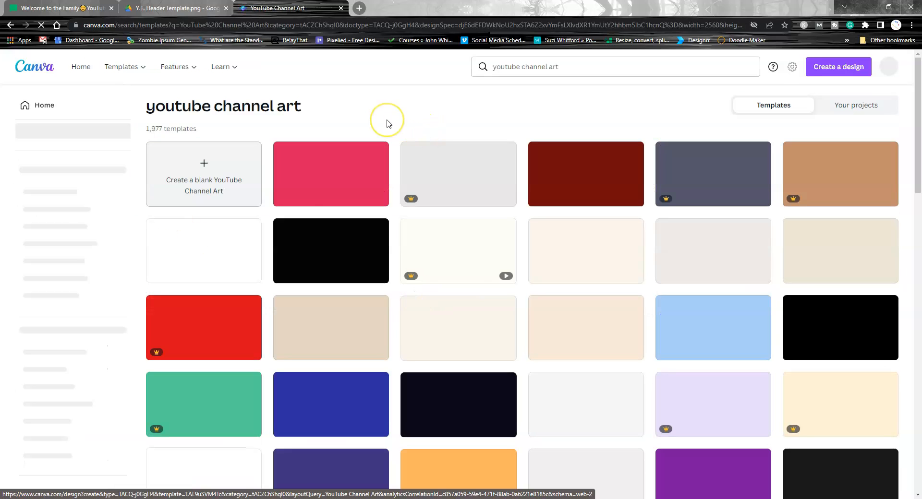
pyautogui.scroll(-3)
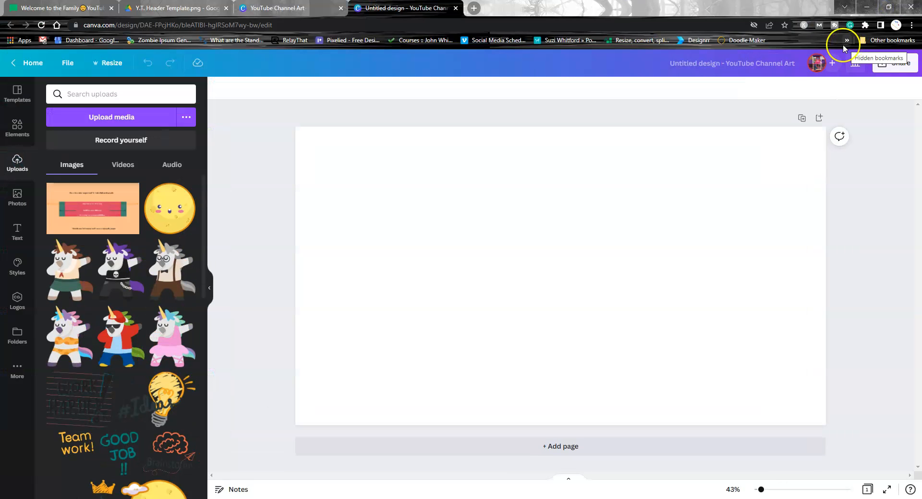
# - Add the uploaded header template to the page and lower its transparency as a guide
pyautogui.click(92, 208)
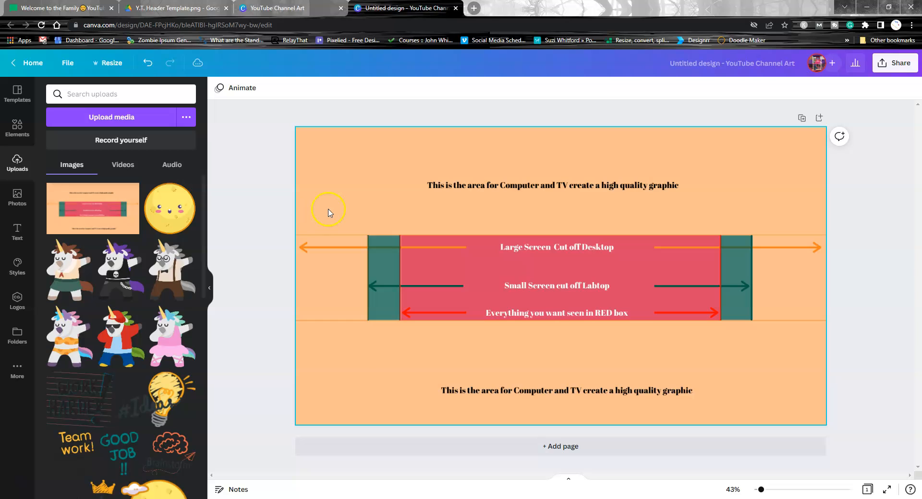
pyautogui.moveTo(403, 295)
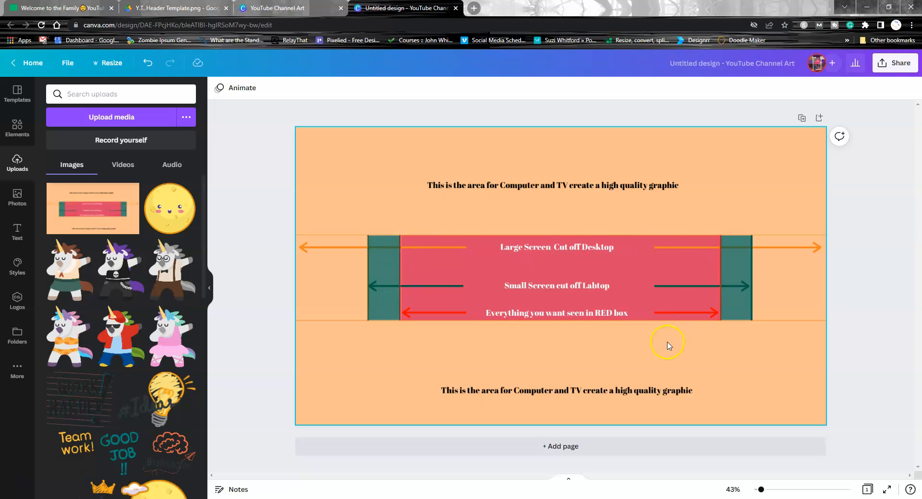
pyautogui.moveTo(644, 292)
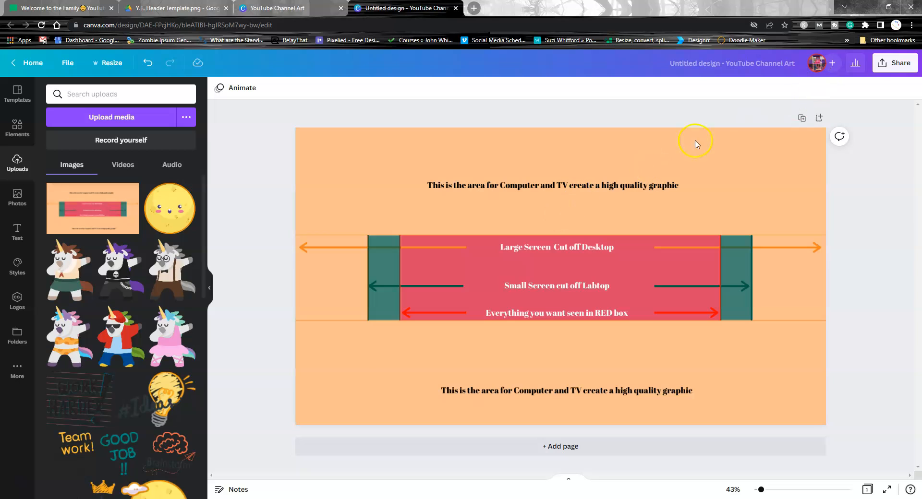
pyautogui.click(871, 88)
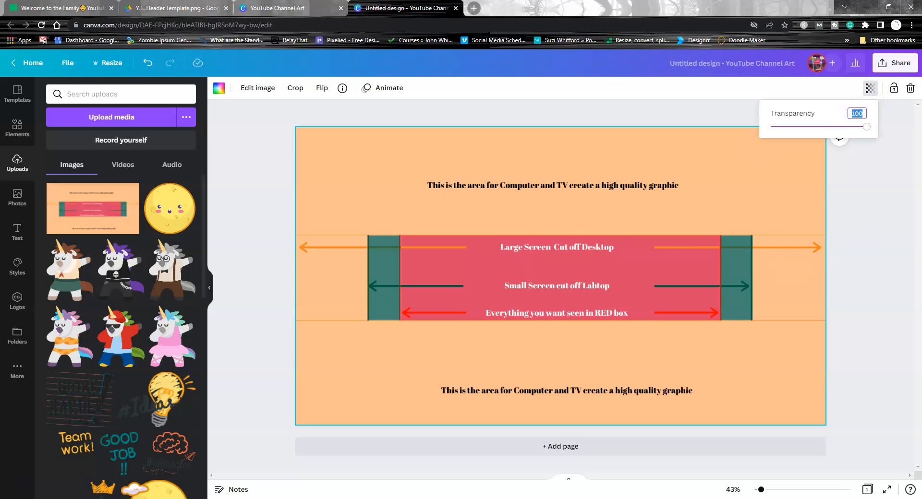
pyautogui.moveTo(866, 127); pyautogui.dragTo(818, 127)
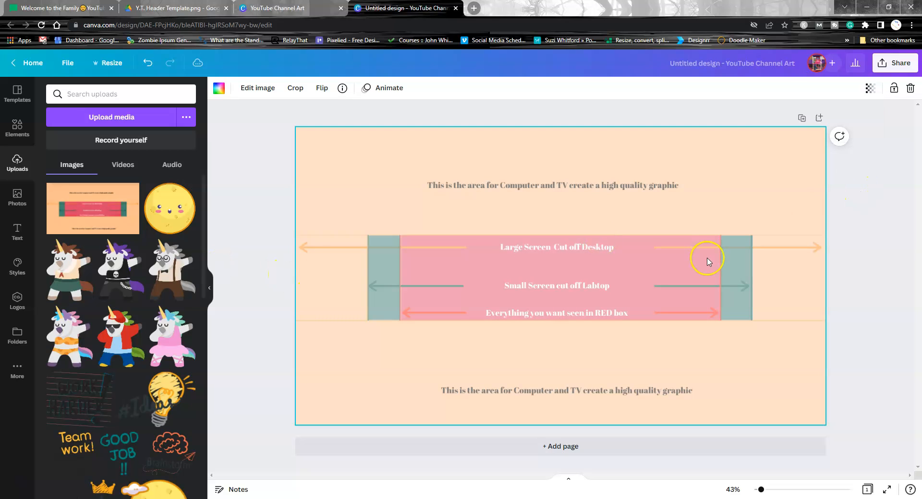
pyautogui.moveTo(576, 273)
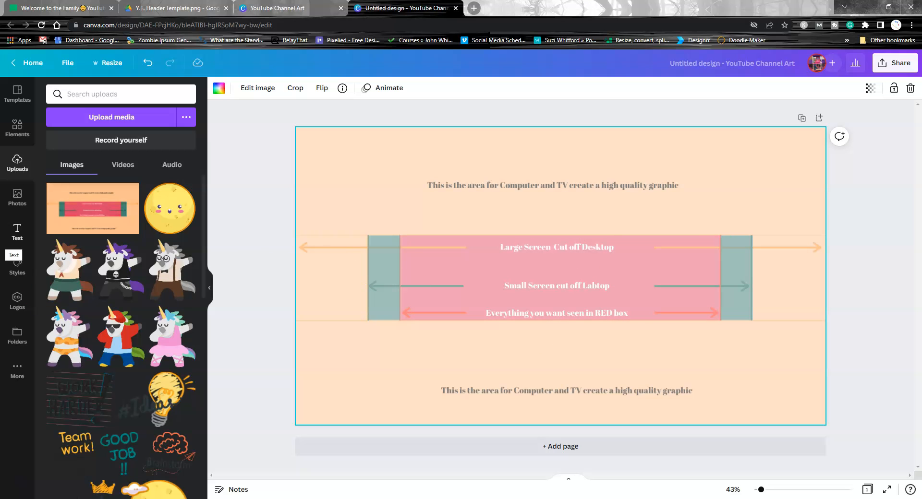
# - Add a 'Messy Membership' heading in the Lazydog font with a purple colour
pyautogui.click(17, 232)
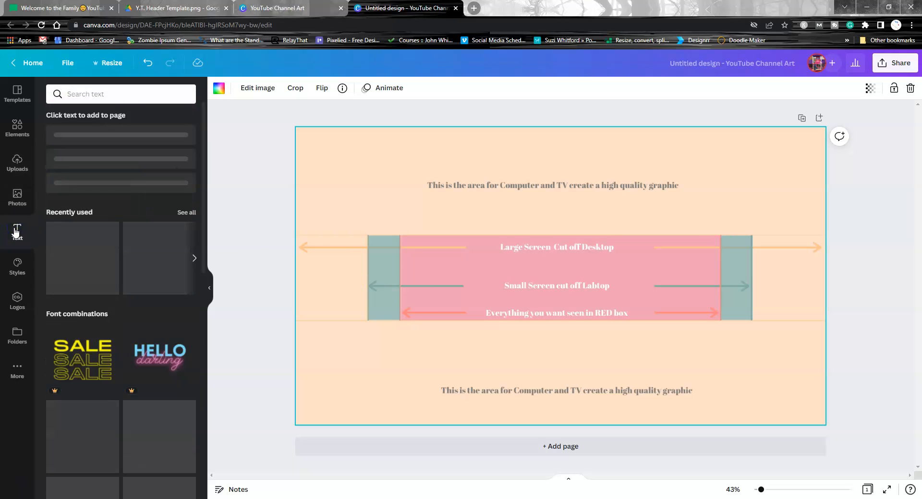
pyautogui.click(92, 140)
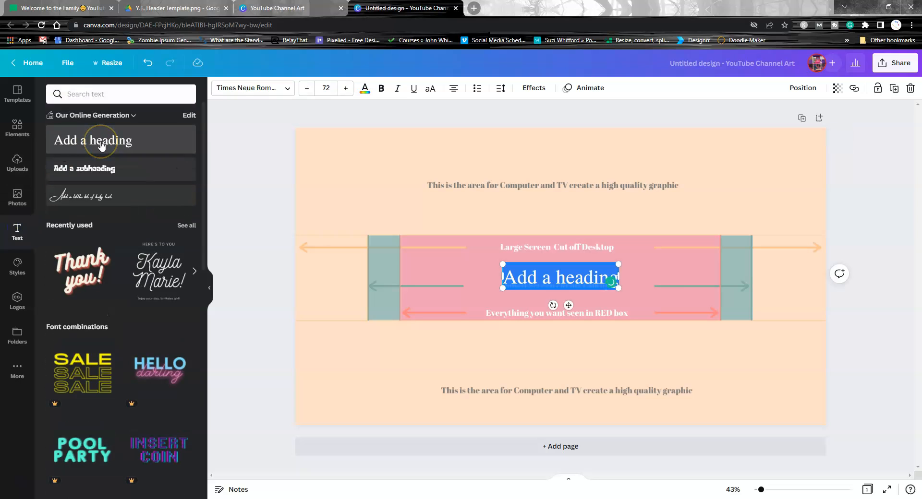
pyautogui.write('Messy Membership')
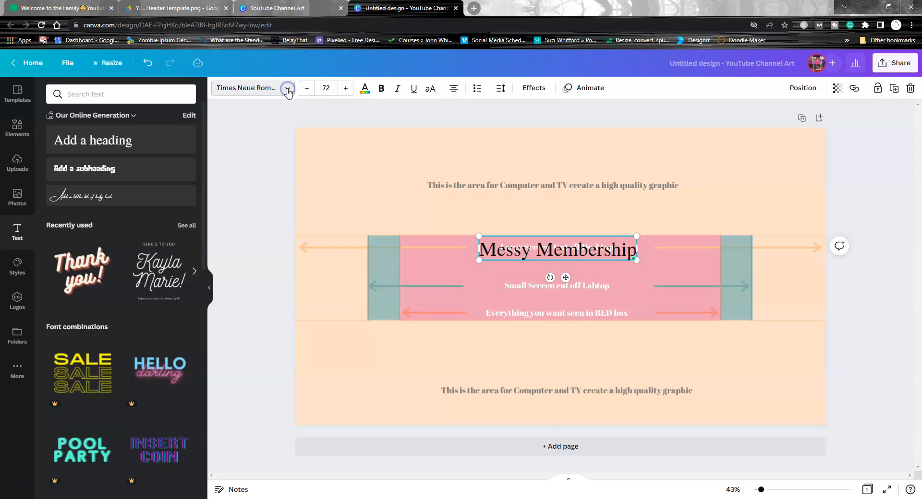
pyautogui.click(288, 89)
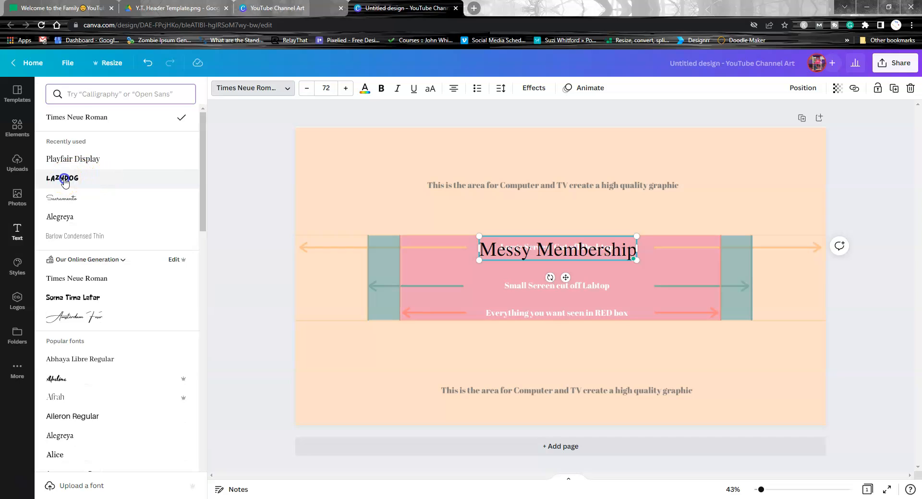
pyautogui.click(62, 179)
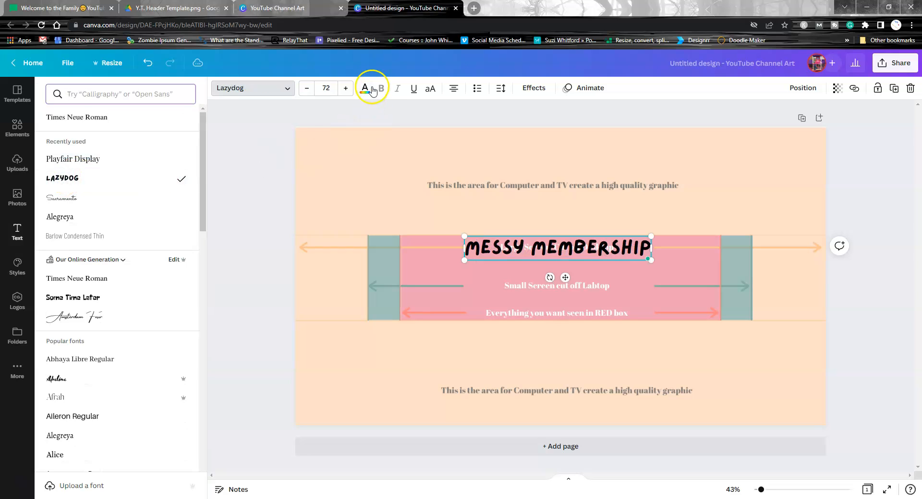
pyautogui.click(365, 88)
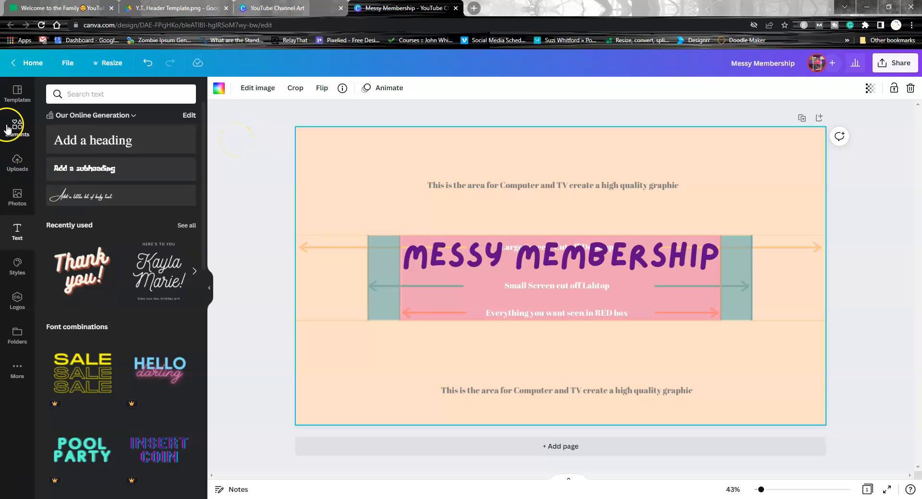
# - Search Elements for 'paint splash' and set the watercolor image as the banner background
pyautogui.click(17, 124)
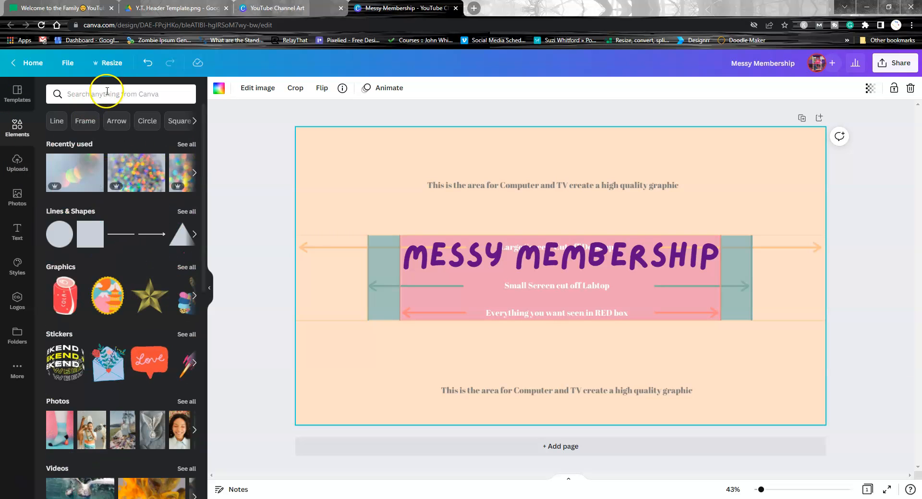
pyautogui.click(121, 93)
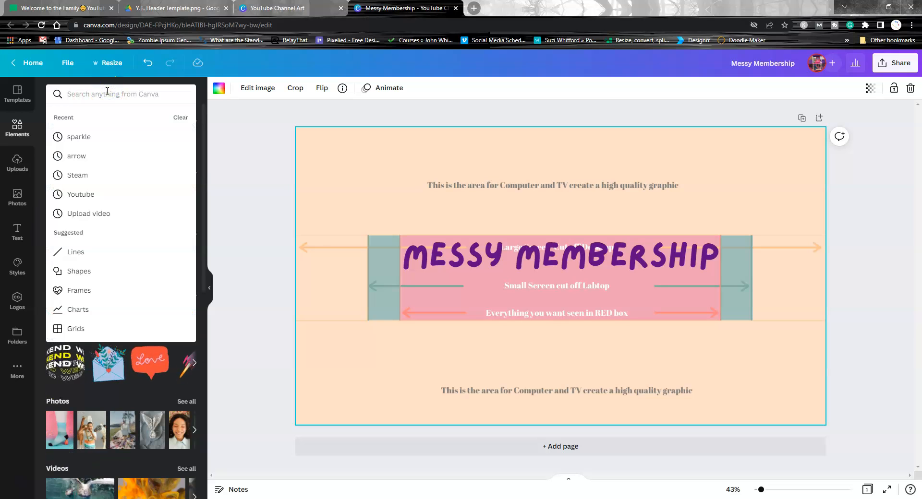
pyautogui.write('paint')
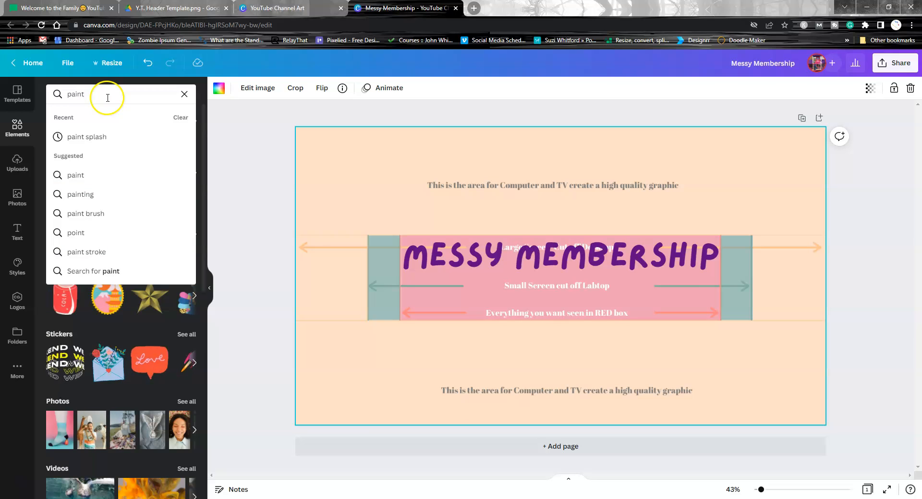
pyautogui.click(86, 137)
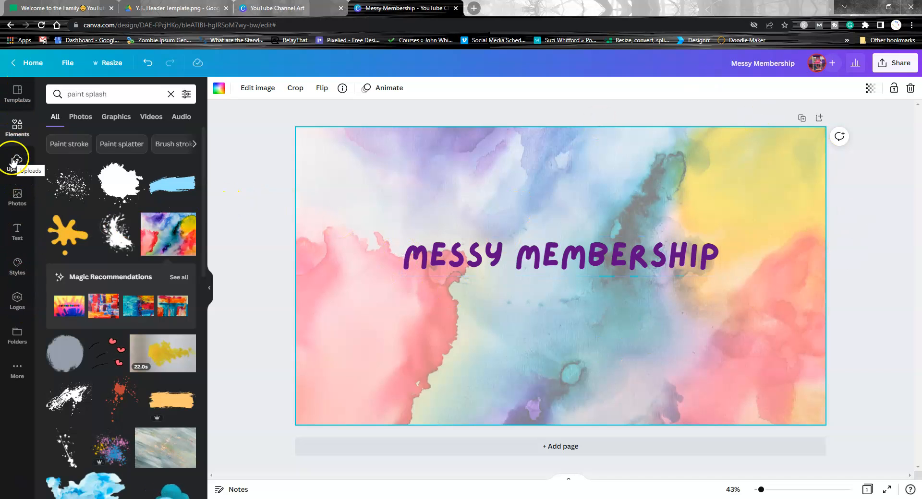
pyautogui.click(17, 161)
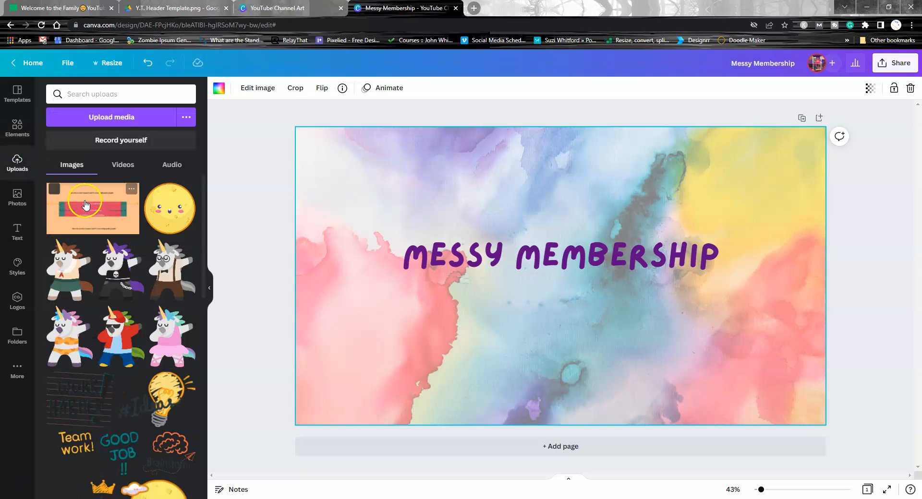
# - Re-add the header template, stretch it over the canvas and set transparency to 50
pyautogui.click(93, 207)
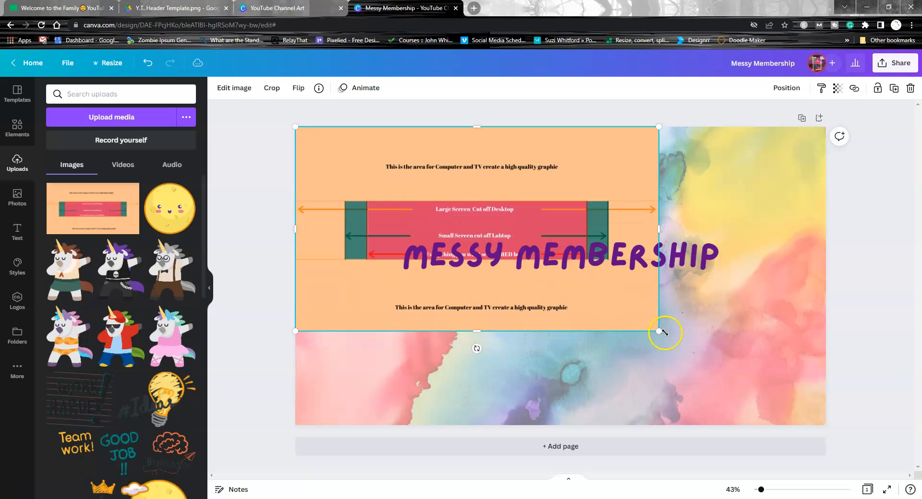
pyautogui.moveTo(664, 332); pyautogui.dragTo(828, 427)
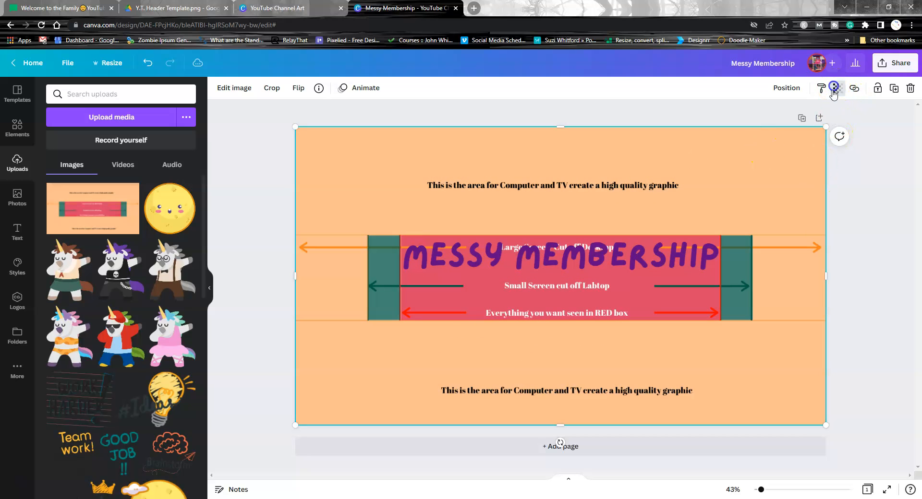
pyautogui.click(834, 89)
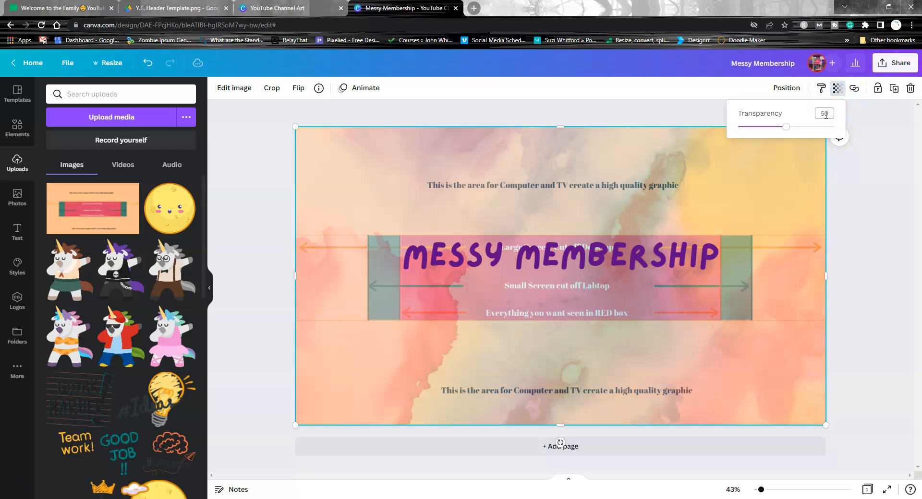
pyautogui.moveTo(279, 316)
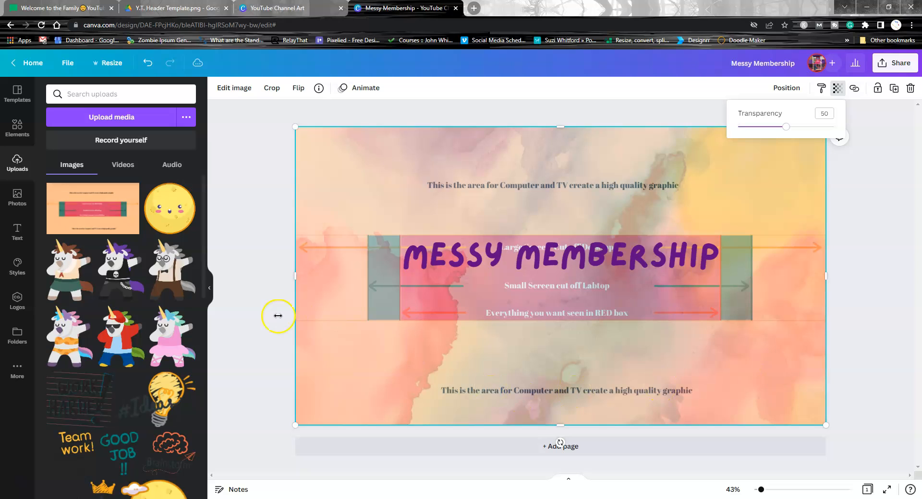
pyautogui.click(449, 260)
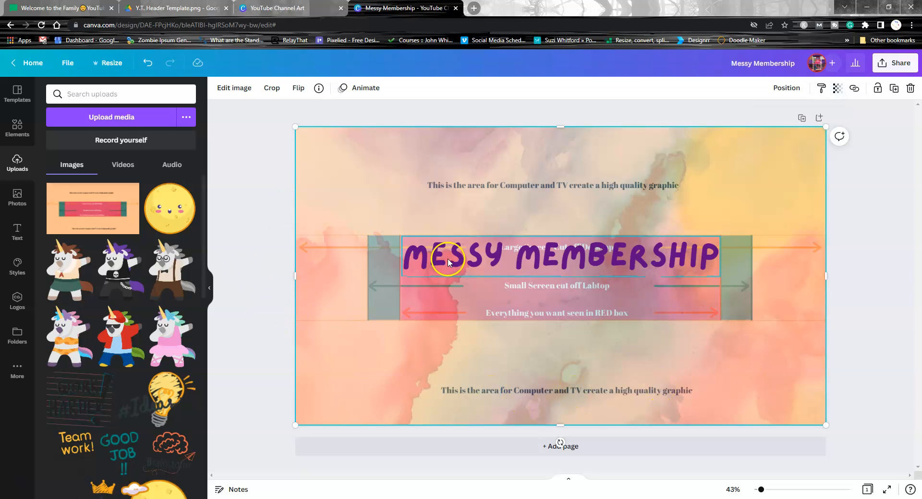
pyautogui.moveTo(527, 233)
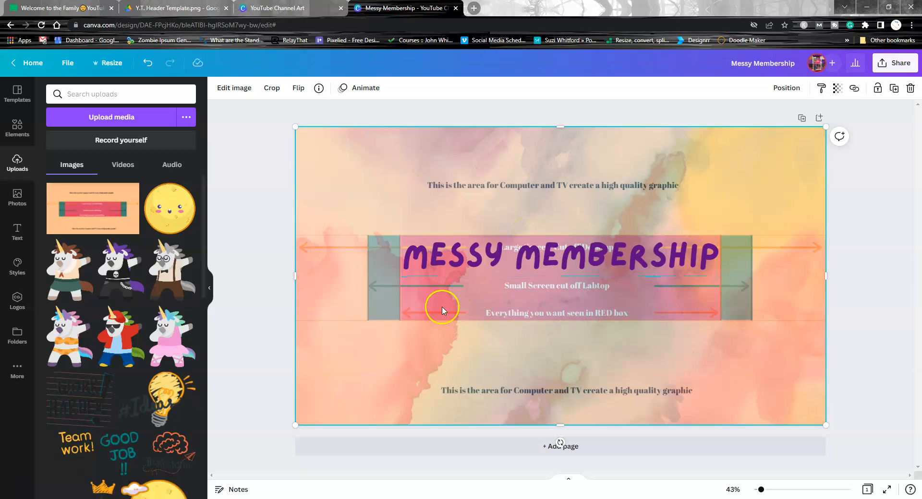
pyautogui.moveTo(244, 352)
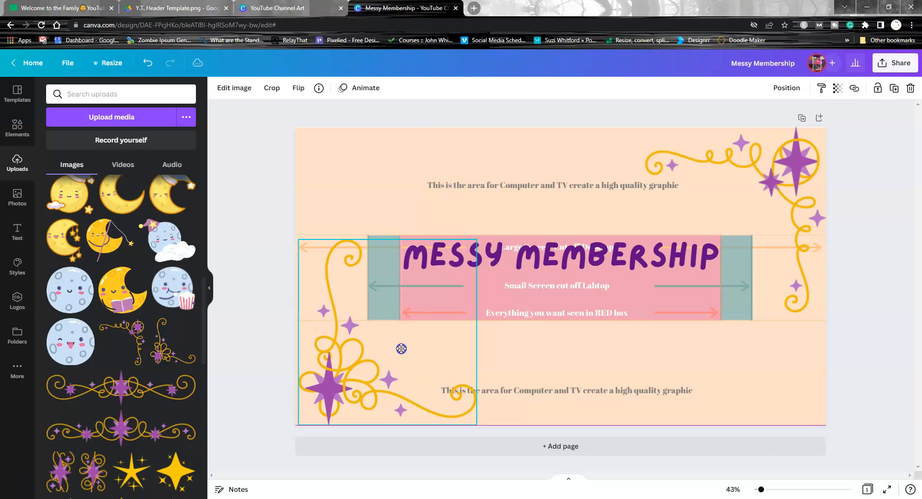
# - Add sparkle swirl corners, a small grey moon and a yellow sparkle beside the title
pyautogui.click(382, 352)
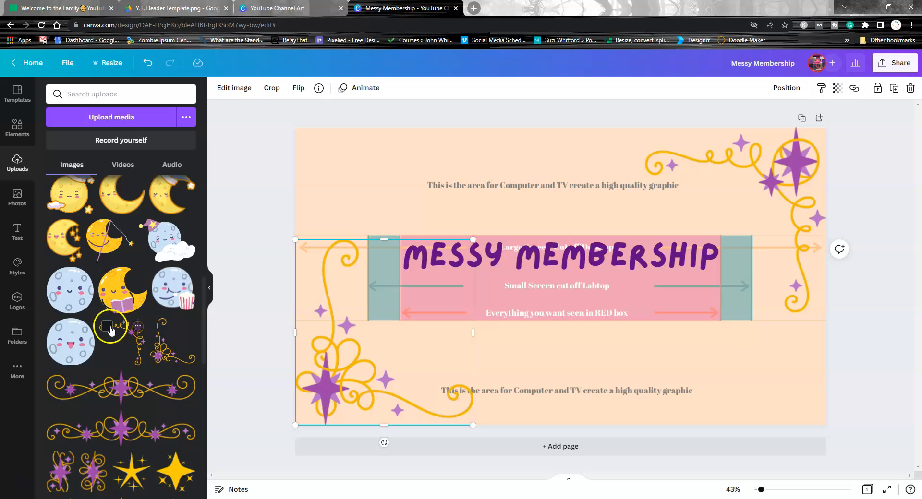
pyautogui.scroll(-3)
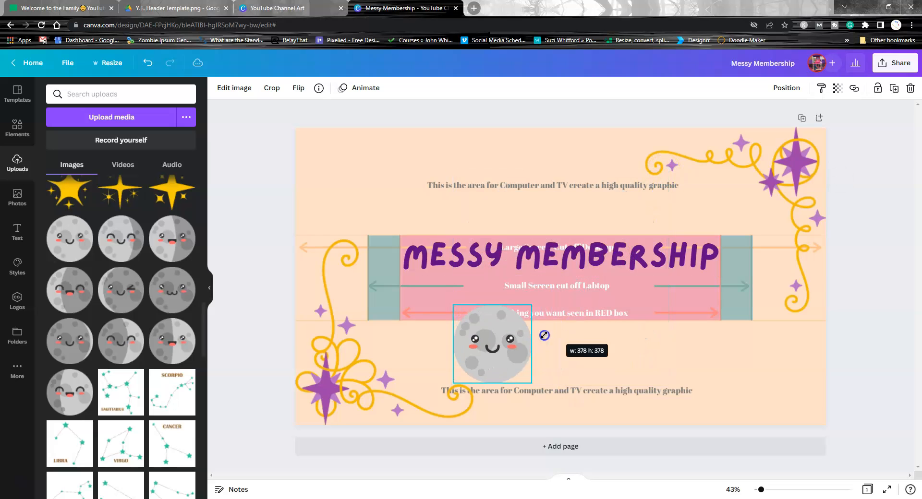
pyautogui.moveTo(492, 343); pyautogui.dragTo(466, 301)
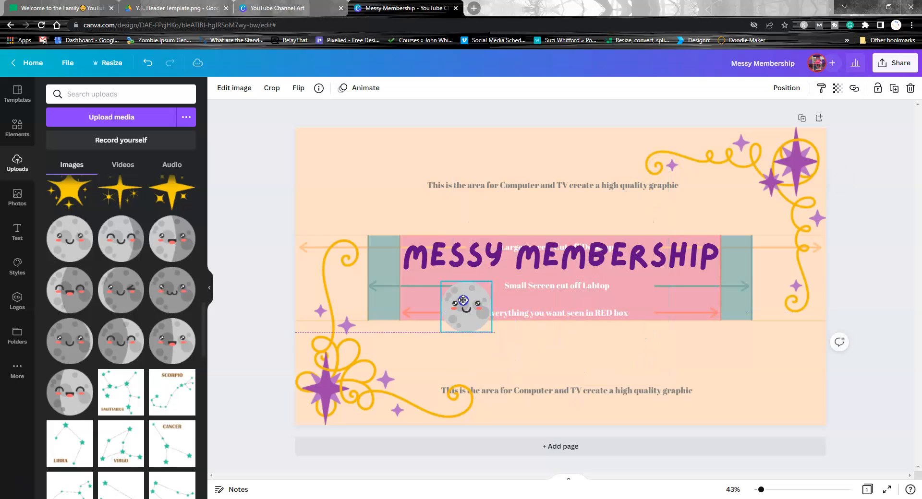
pyautogui.moveTo(467, 308); pyautogui.dragTo(427, 317)
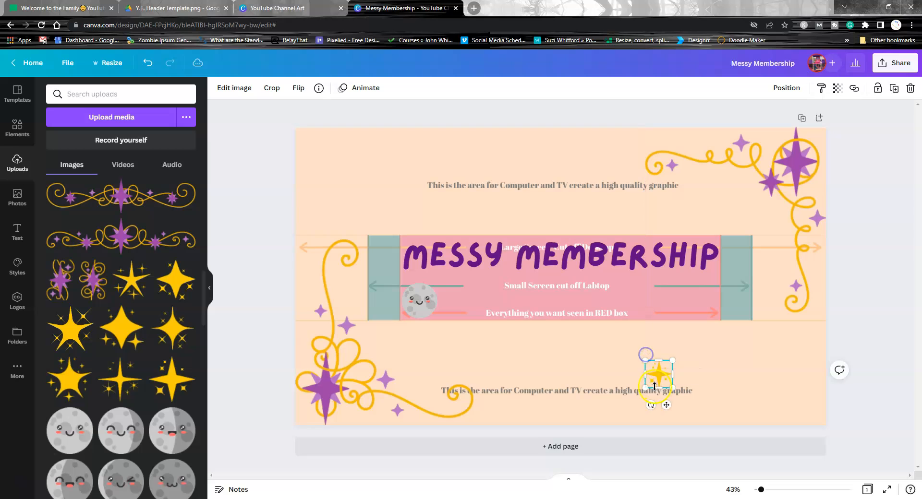
pyautogui.moveTo(655, 379); pyautogui.dragTo(489, 297)
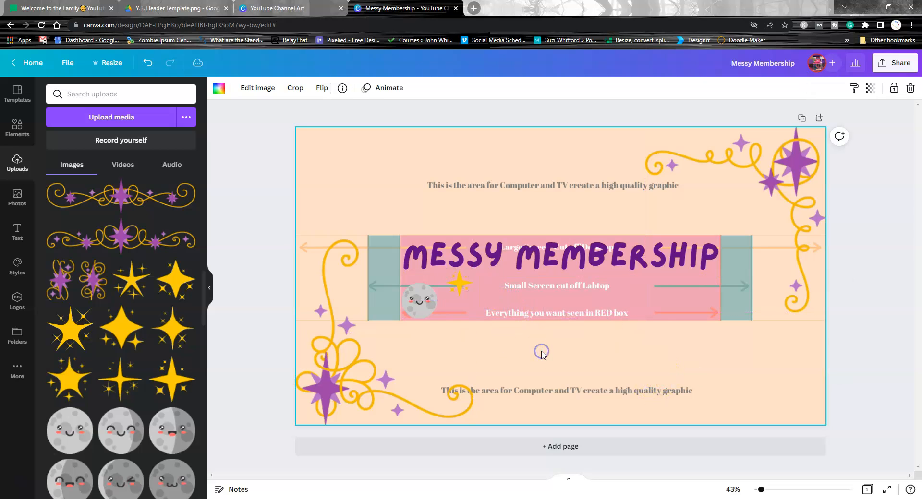
pyautogui.moveTo(459, 230)
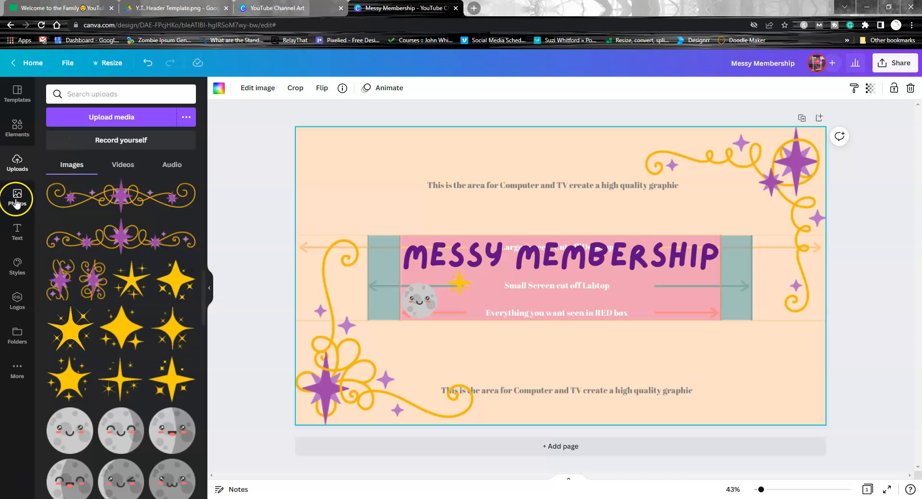
pyautogui.moveTo(18, 203)
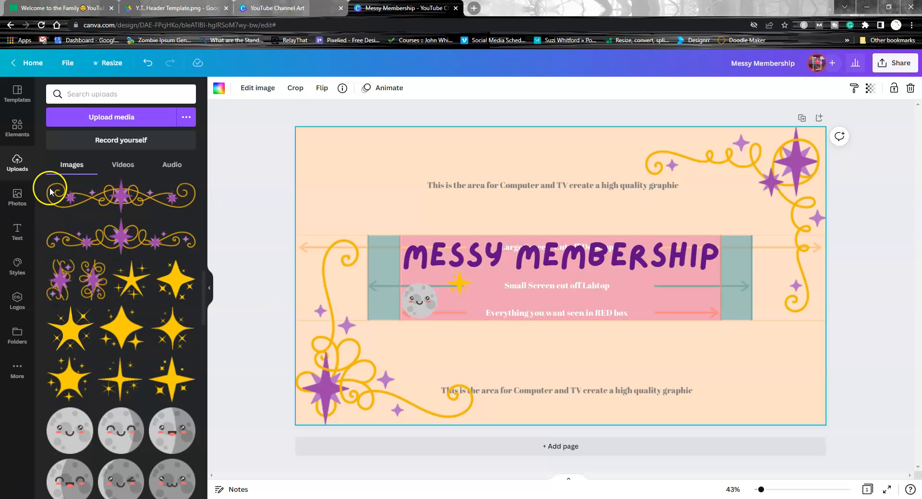
# - Delete the faded template overlay, revealing the watercolor background
pyautogui.click(17, 127)
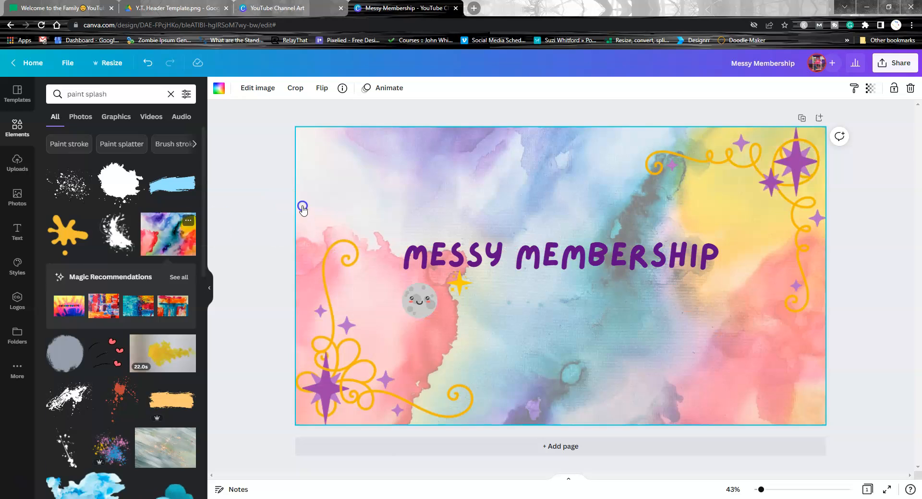
pyautogui.scroll(-3)
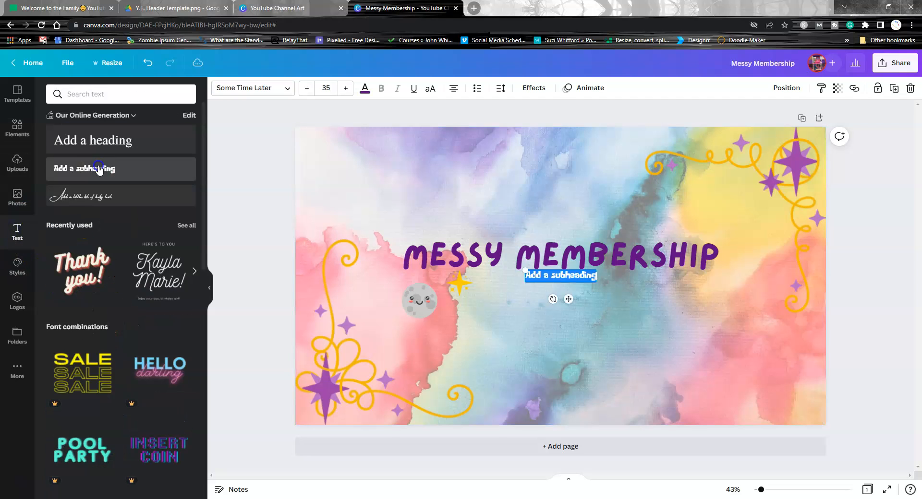
# - Add a subheading 'Get all you designs need for your project in one place' below the title
pyautogui.click(84, 168)
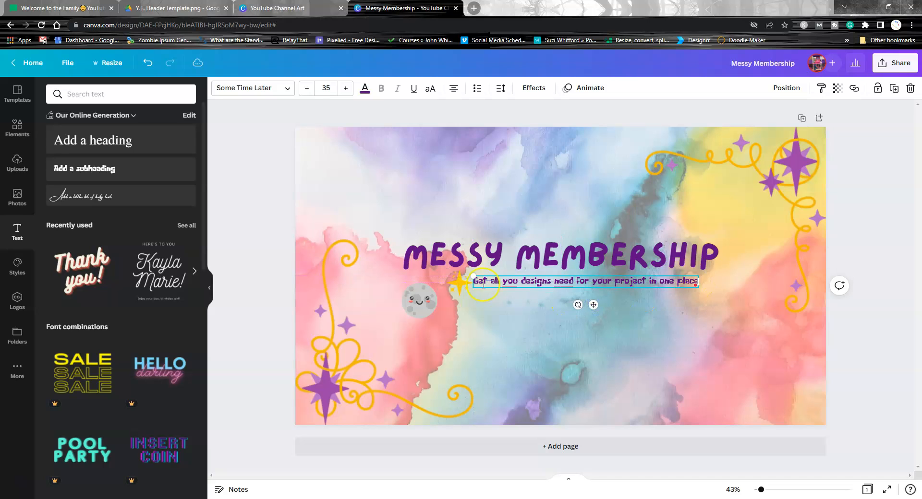
pyautogui.click(326, 89)
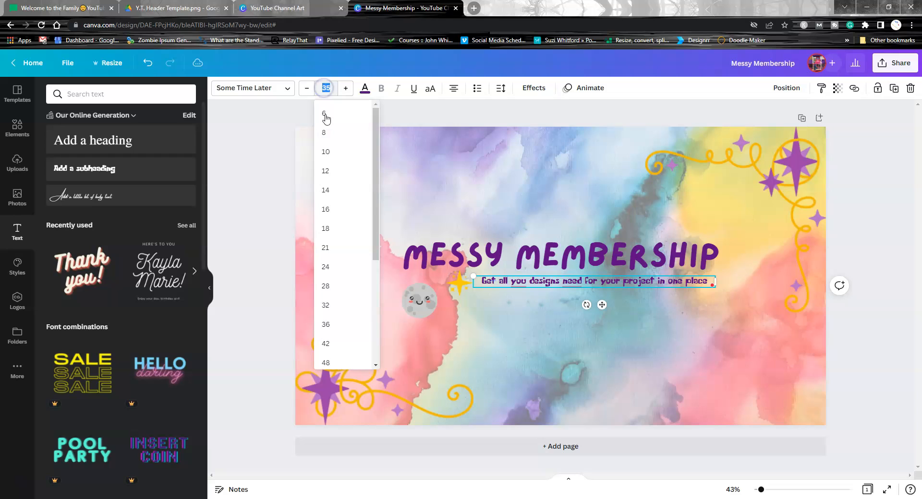